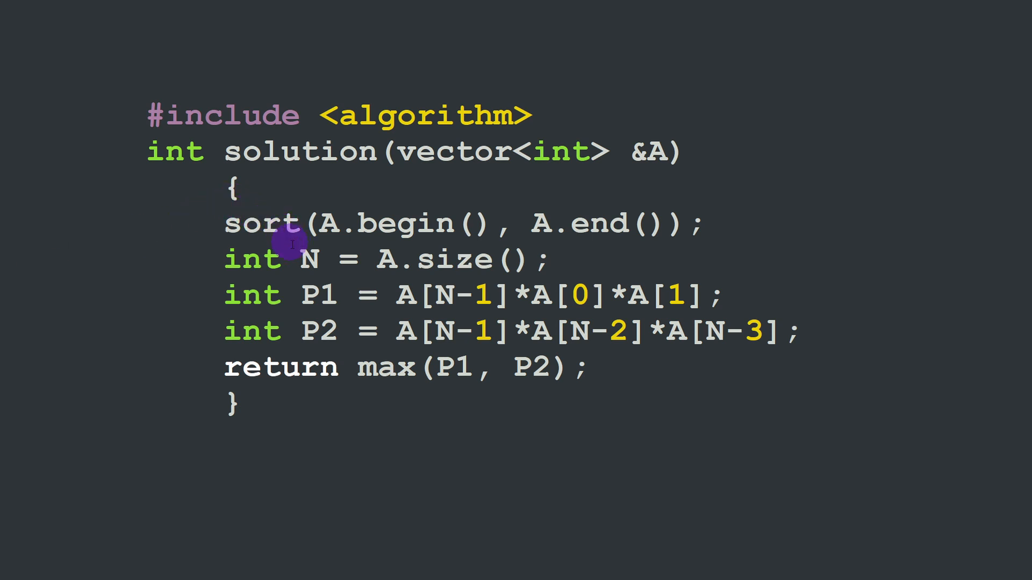
mouse_move(495, 267)
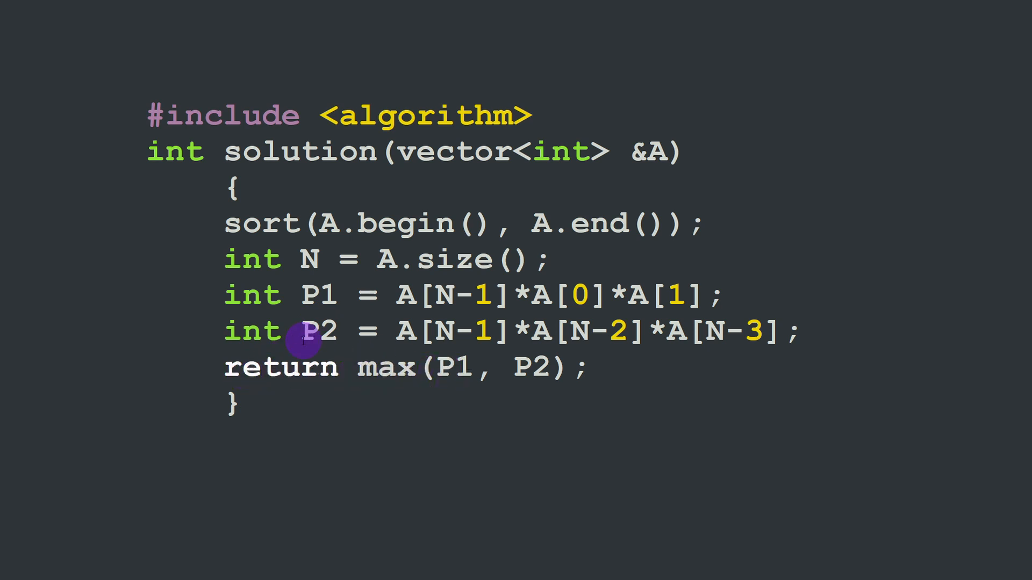
mouse_move(551, 384)
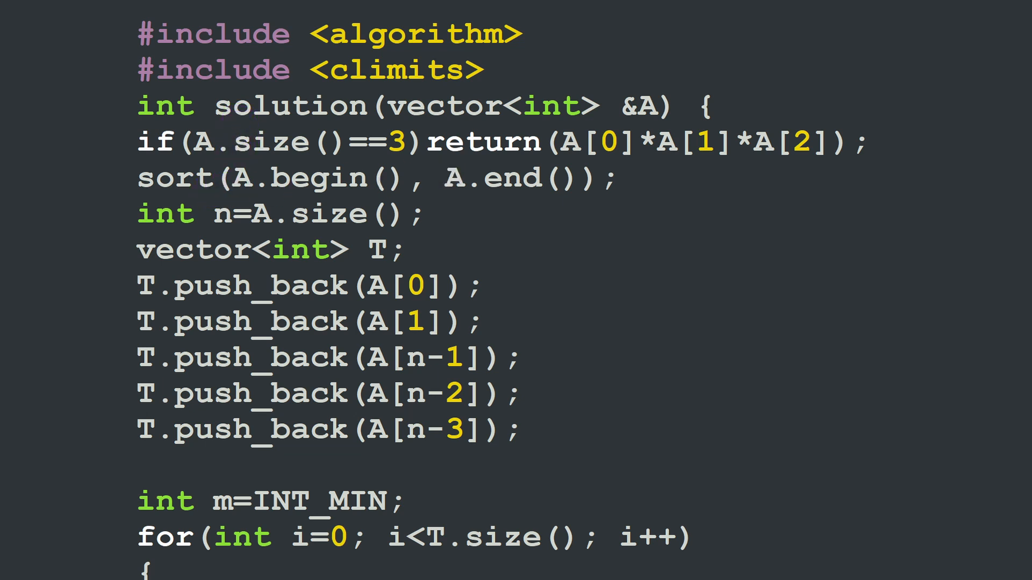
left_click(219, 300)
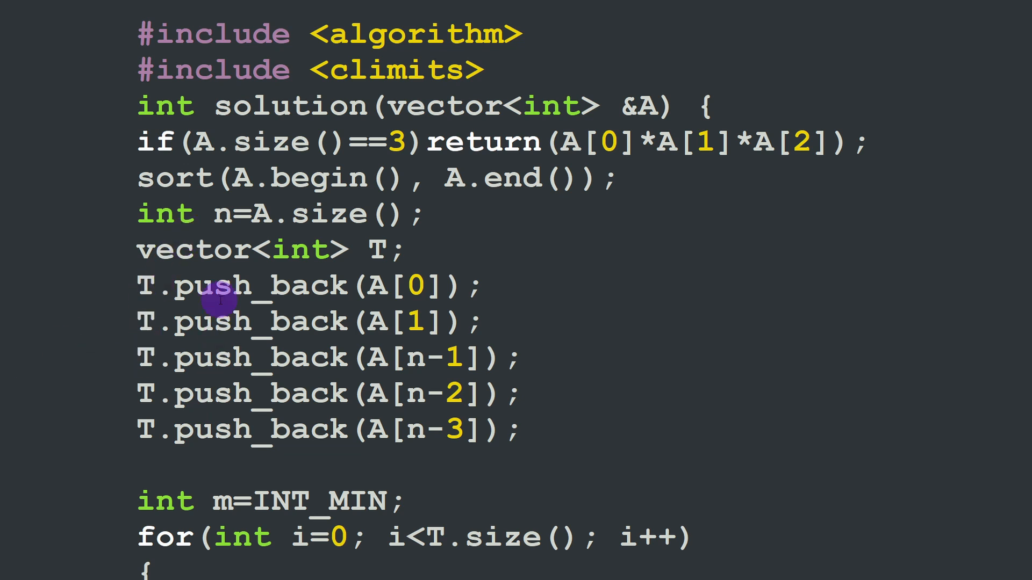
mouse_move(402, 326)
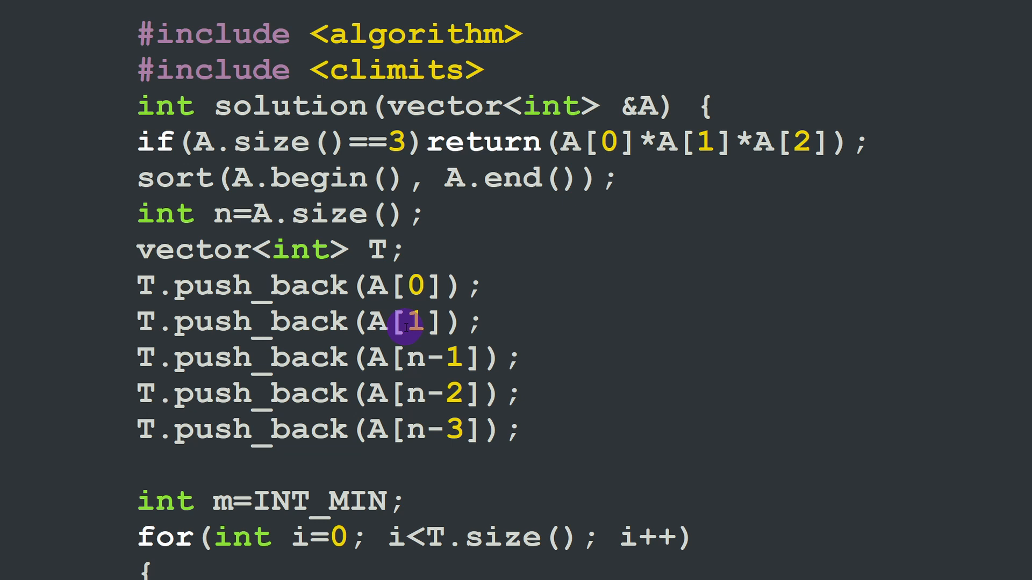
mouse_move(408, 431)
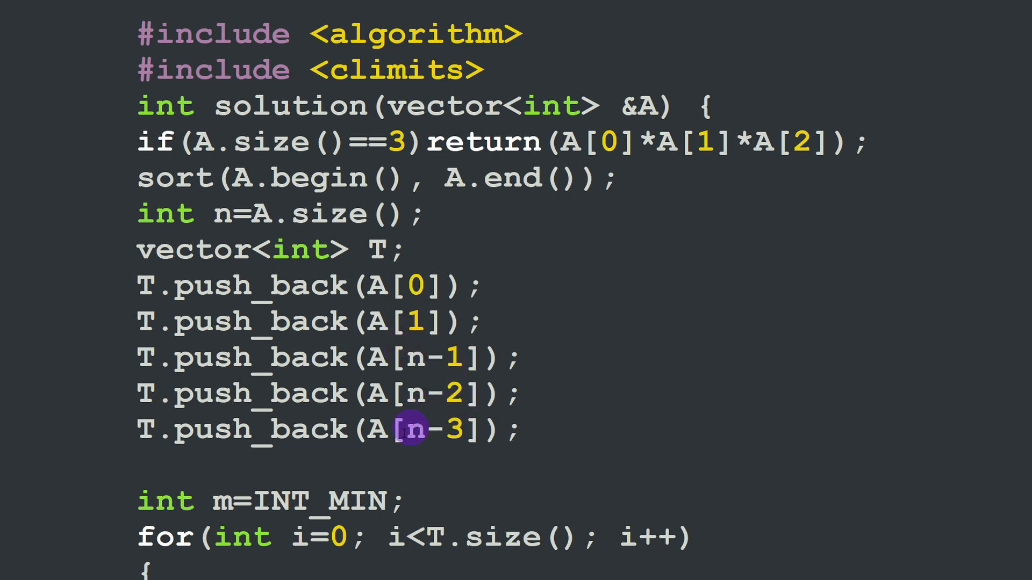
mouse_move(129, 409)
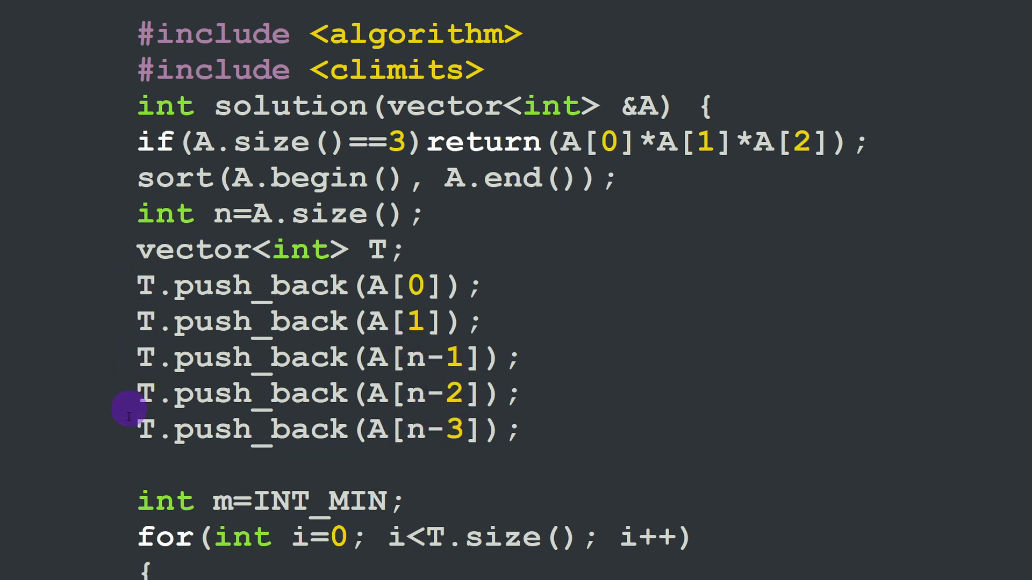
scroll("down", 3)
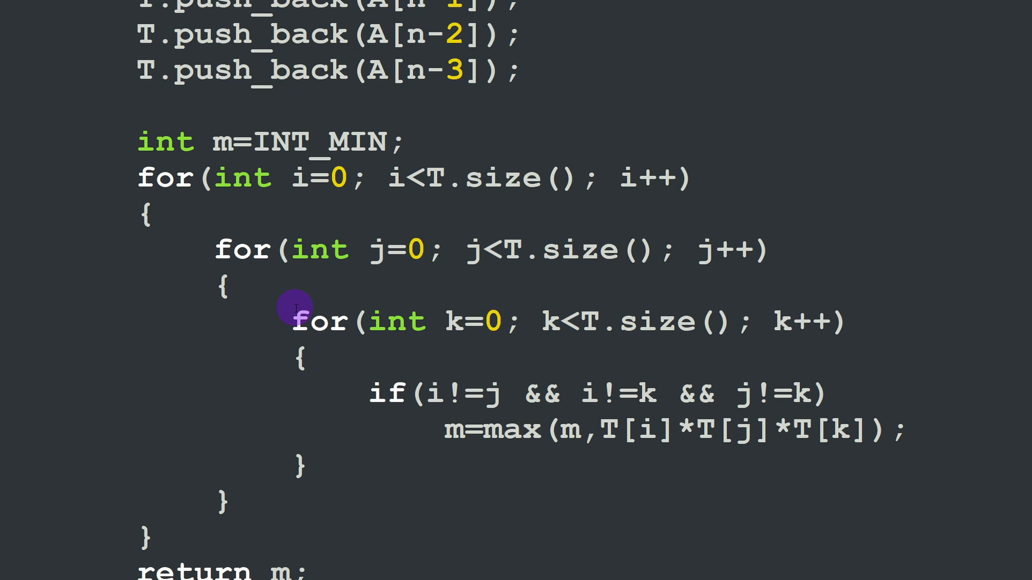
mouse_move(317, 390)
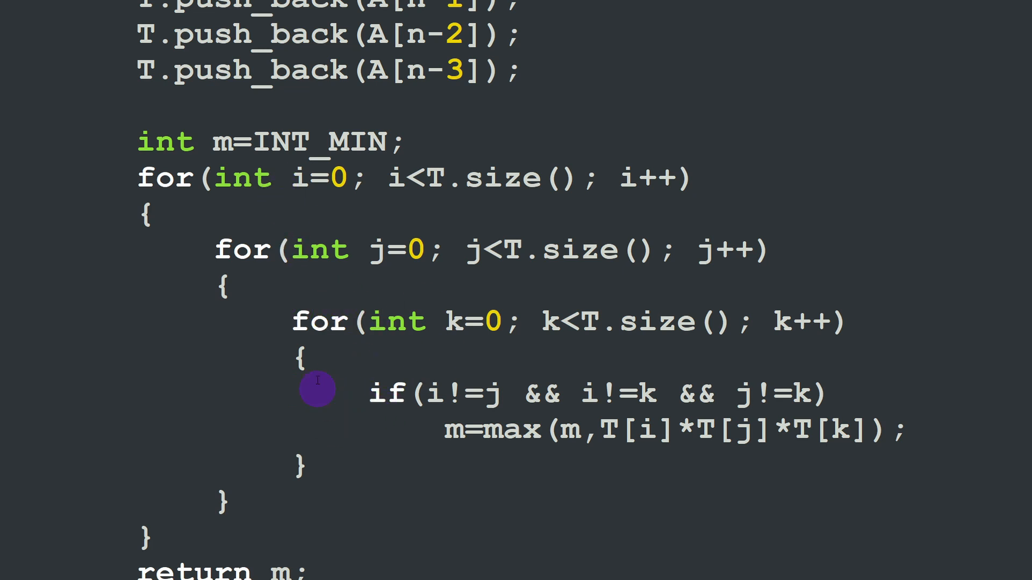
mouse_move(339, 387)
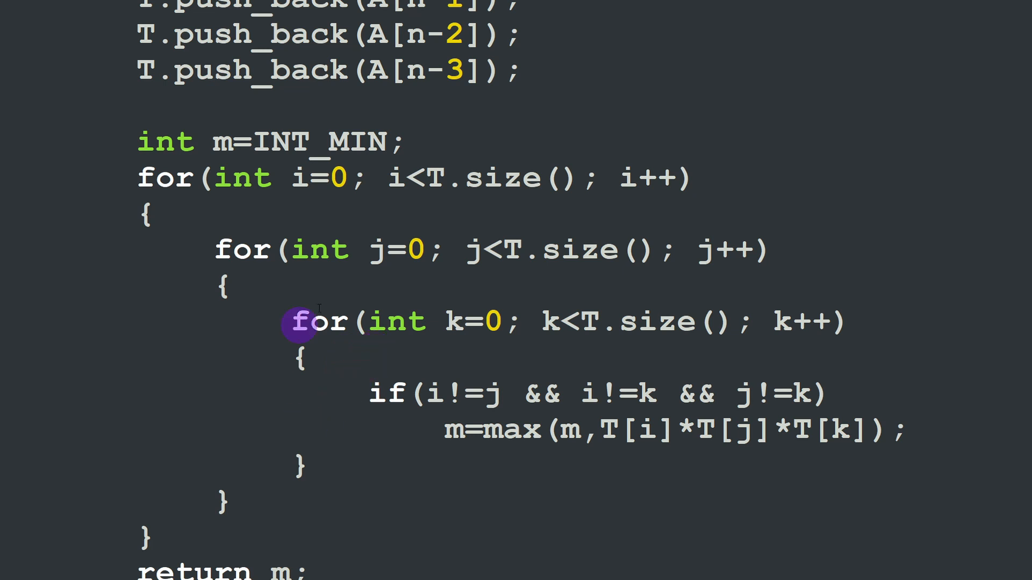
mouse_move(287, 518)
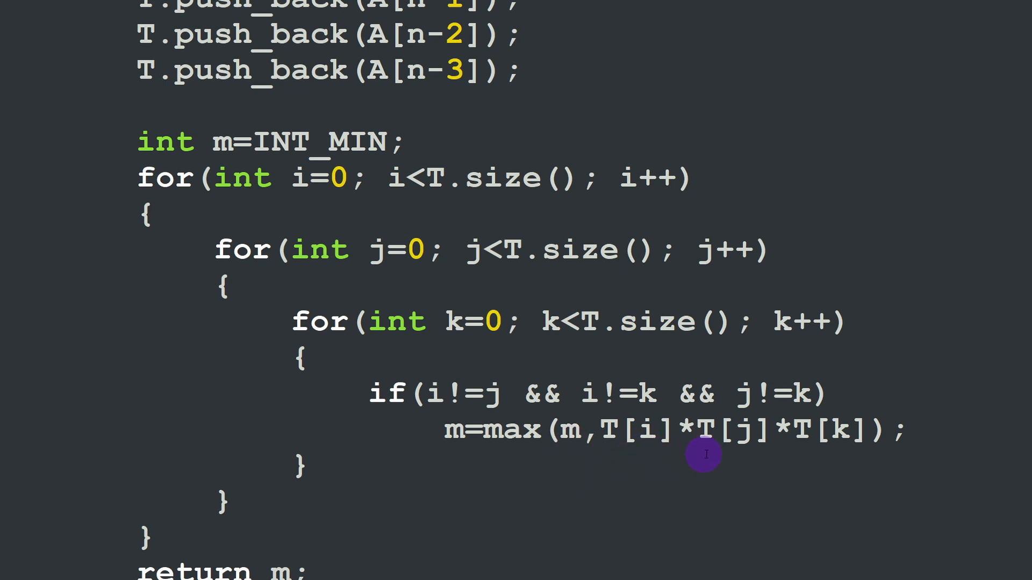
mouse_move(591, 356)
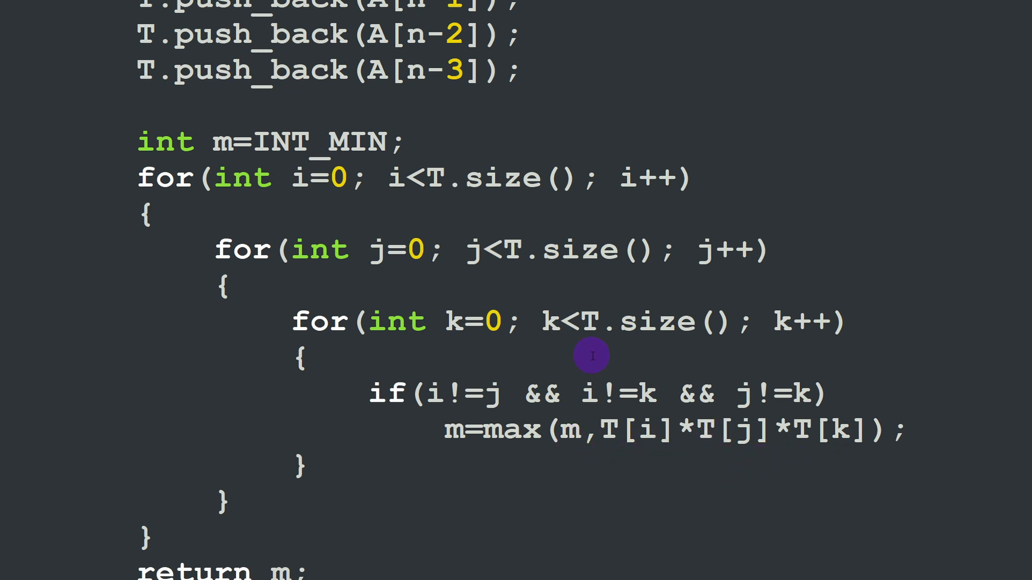
mouse_move(407, 277)
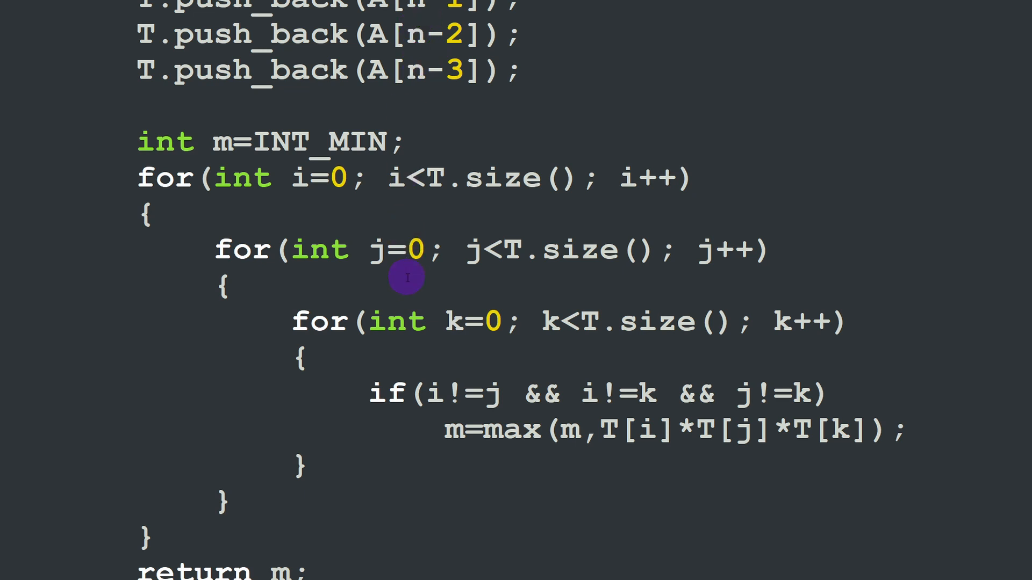
mouse_move(478, 404)
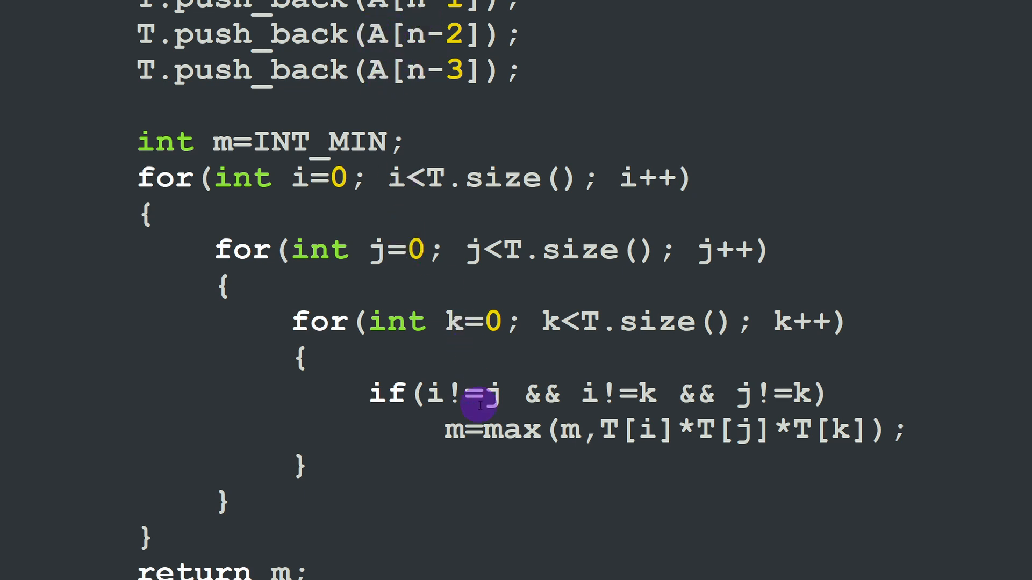
mouse_move(738, 468)
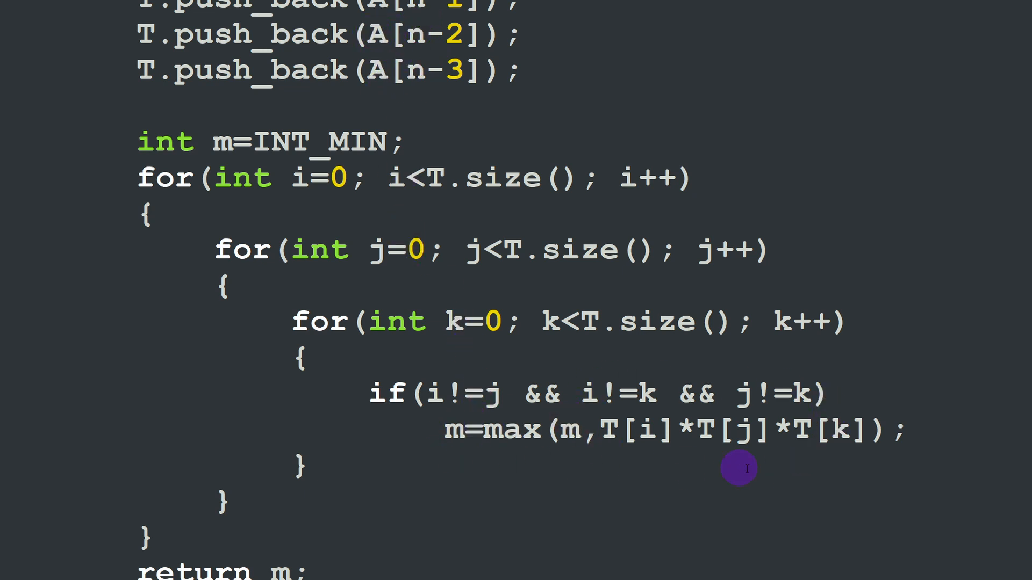
mouse_move(595, 486)
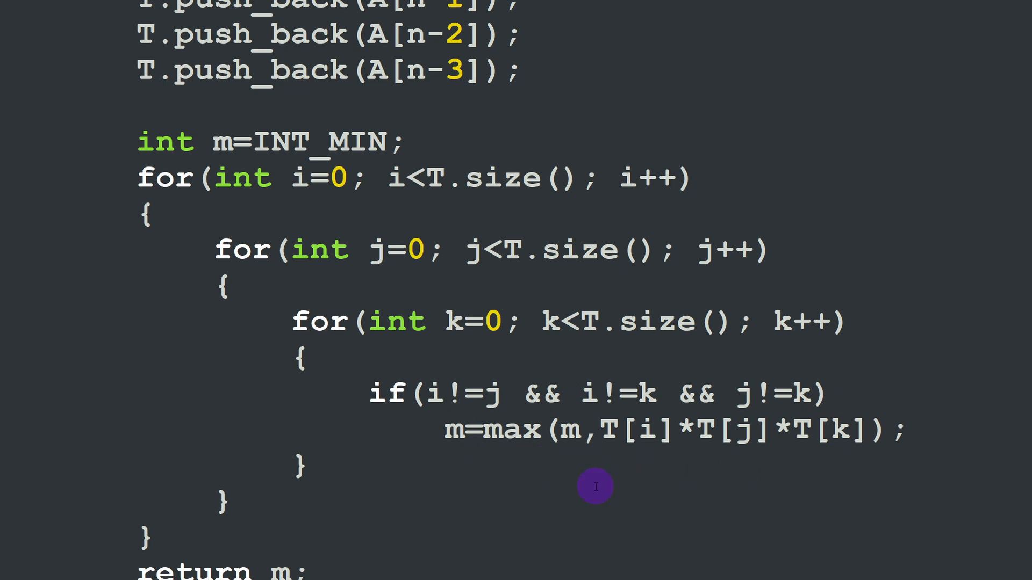
mouse_move(265, 281)
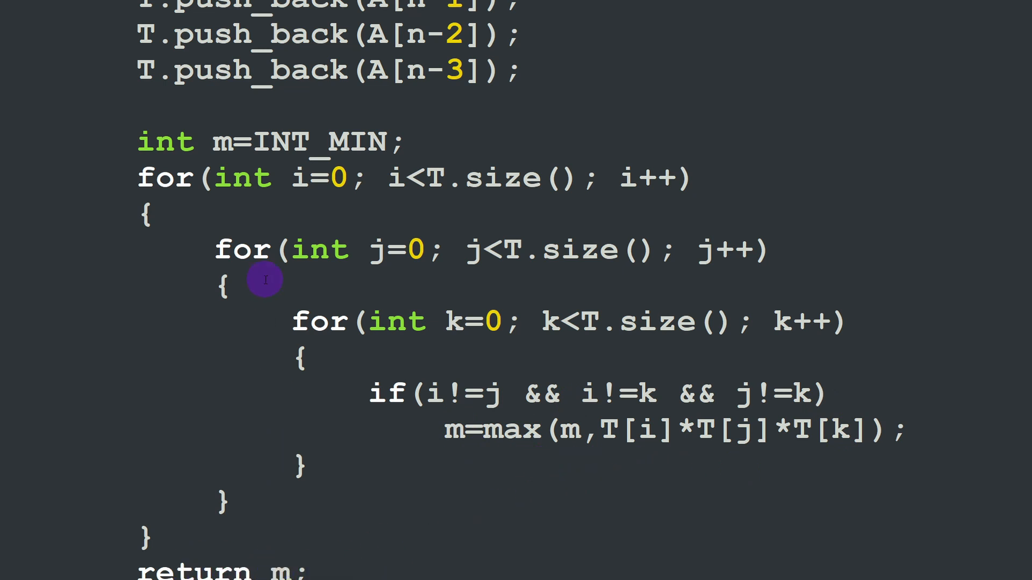